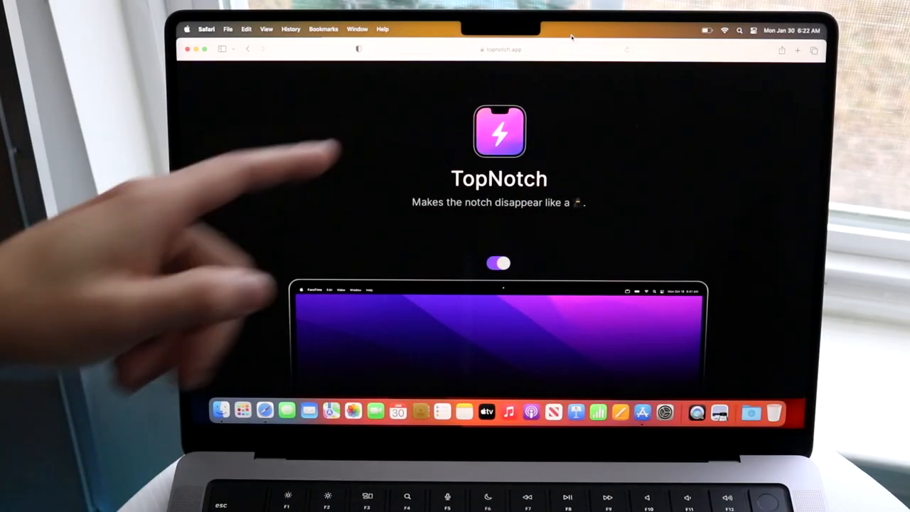
Step: Flip the homepage's notch demo switch several times, previewing the notch hidden and shown, ending with it off
left_click(499, 263)
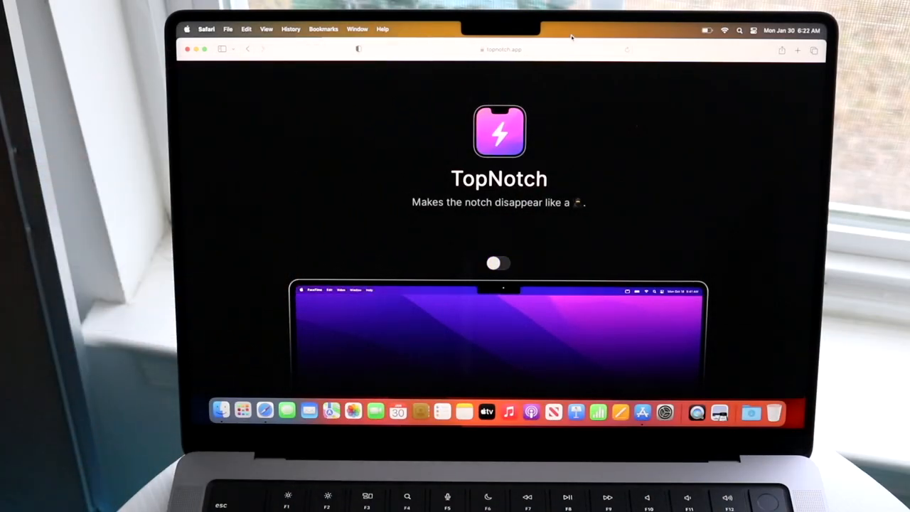
left_click(499, 263)
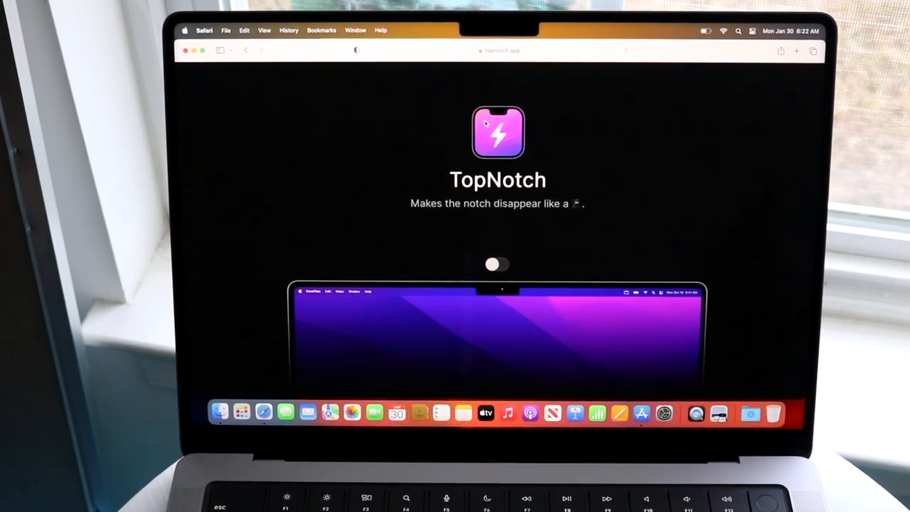
left_click(498, 264)
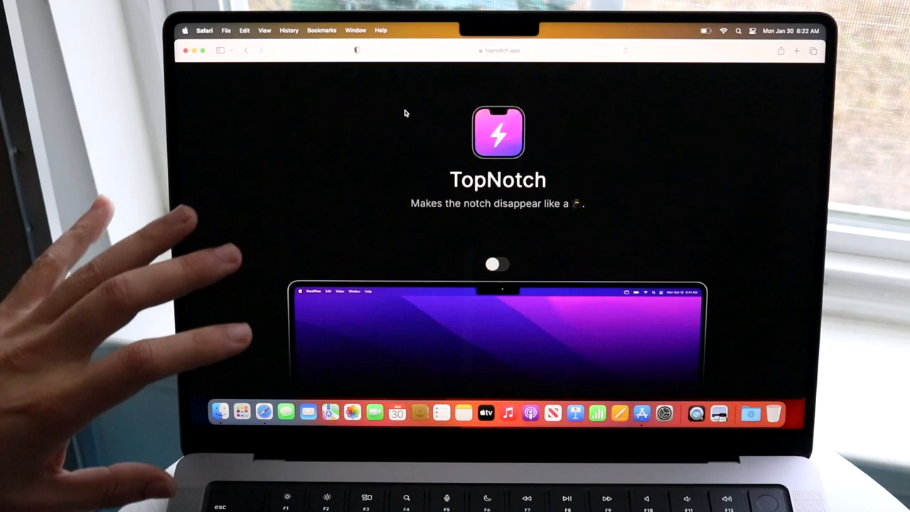
left_click(498, 264)
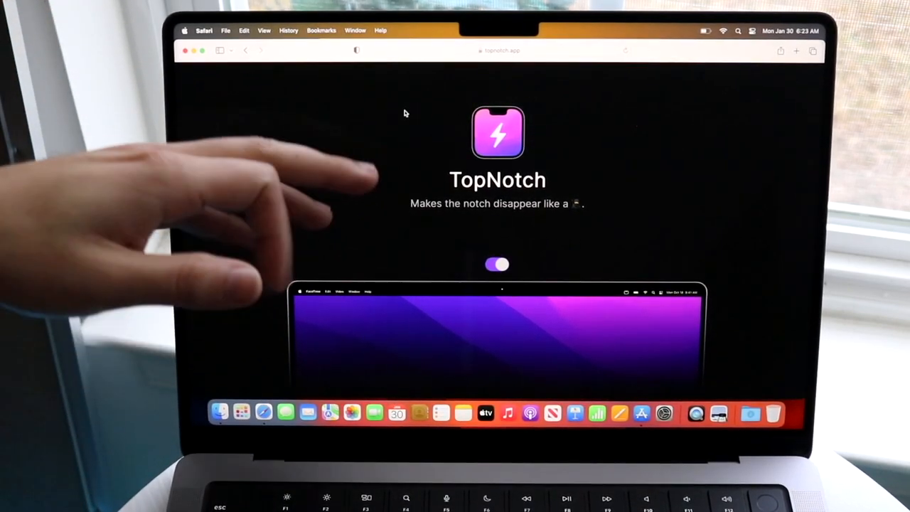
left_click(497, 264)
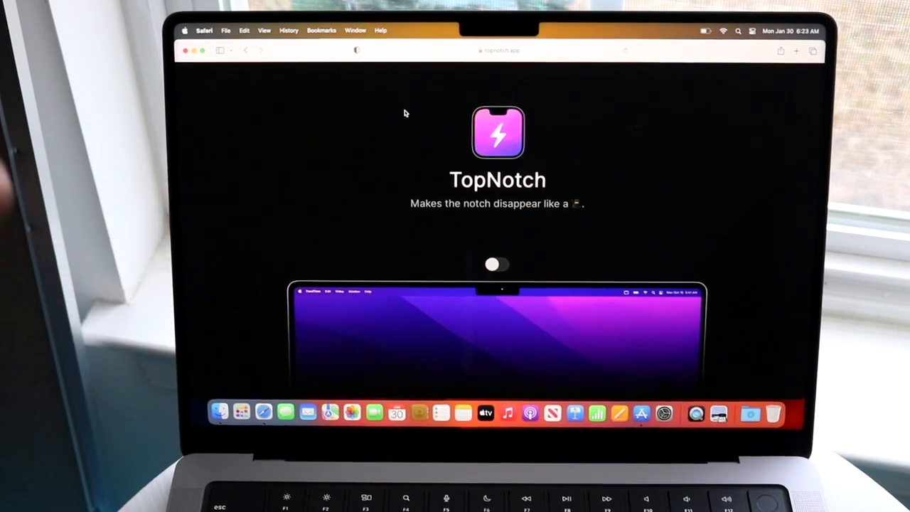
left_click(498, 264)
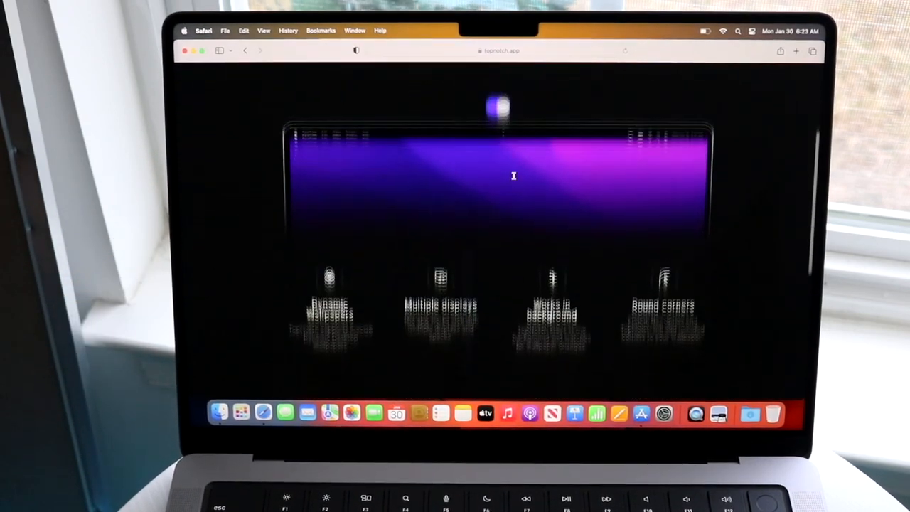
Step: Scroll to the features section and start the free TopNotch download
scroll("down", 3)
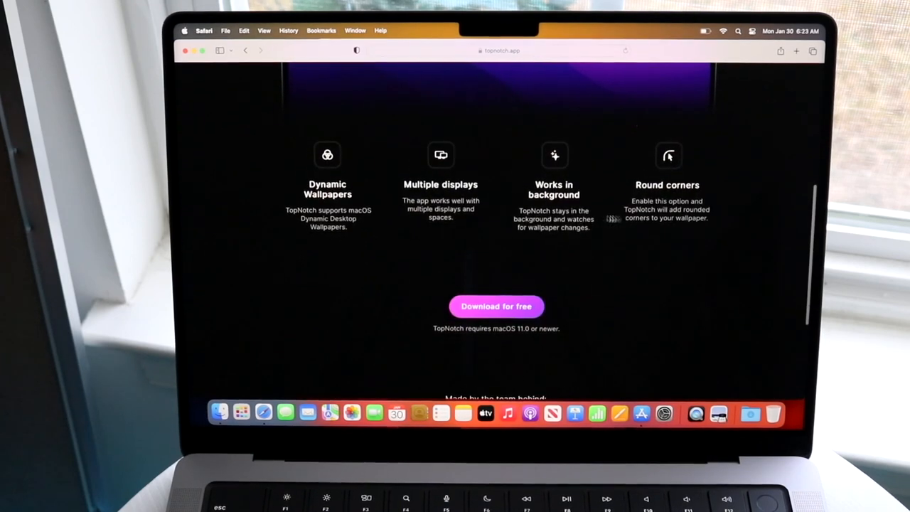
left_click(496, 307)
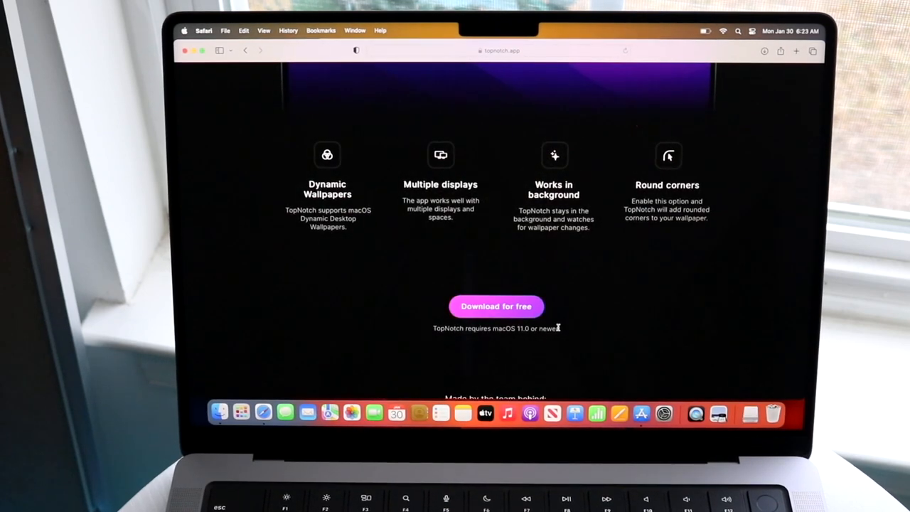
Step: Open the downloaded TopNotch-latest.dmg from the Downloads folder in Finder
left_click(219, 413)
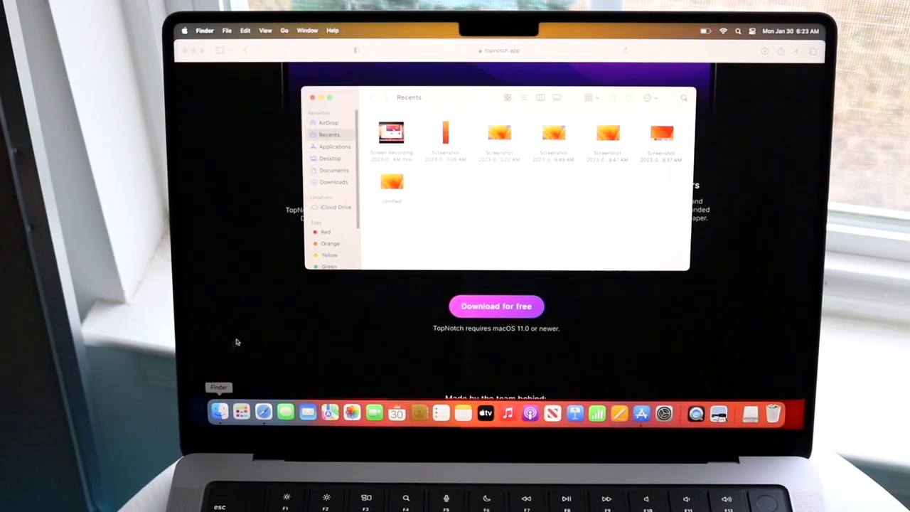
left_click(333, 182)
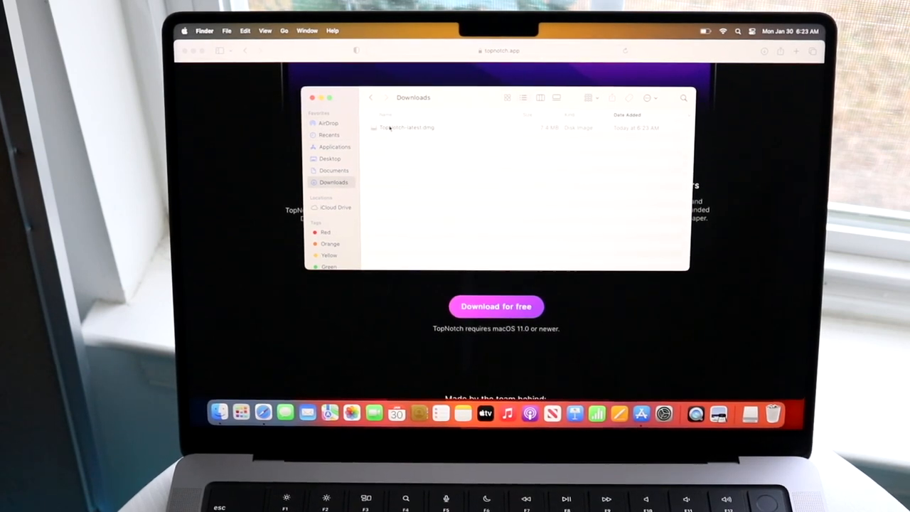
left_click(404, 128)
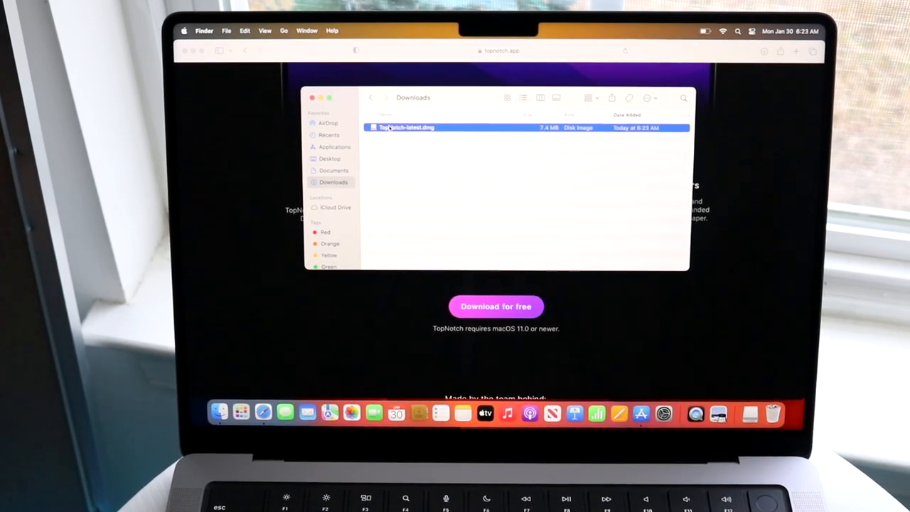
double_click(405, 128)
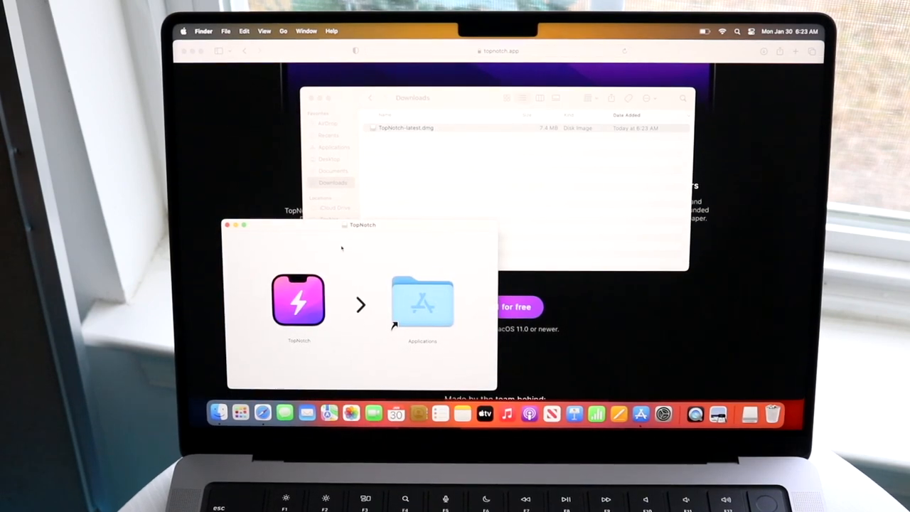
Step: Copy the TopNotch app from the disk image into the Applications folder
left_click(298, 301)
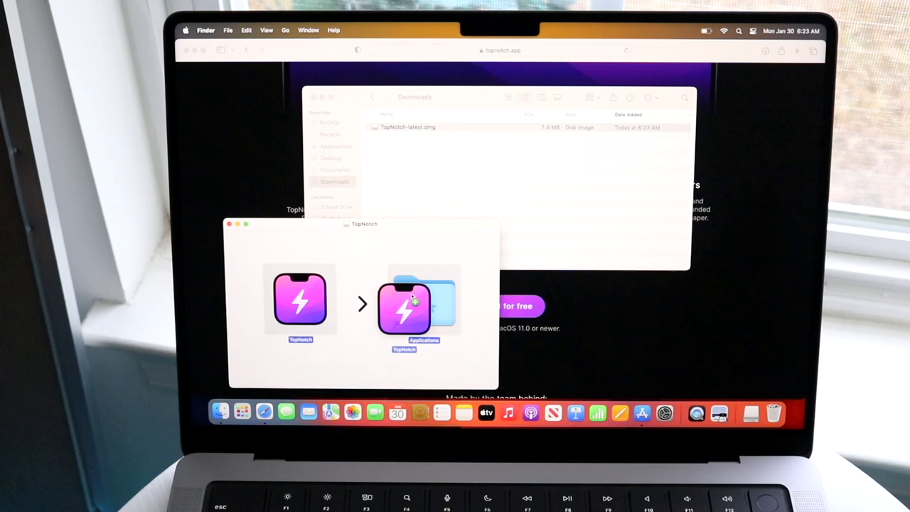
left_click_drag(405, 306, 423, 301)
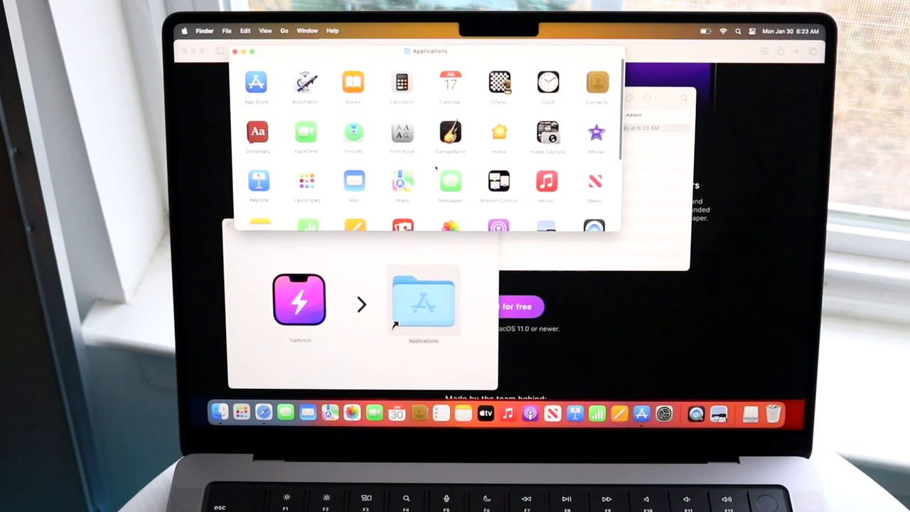
Step: Scroll down the Applications folder to bring TopNotch into view
scroll("down", 3)
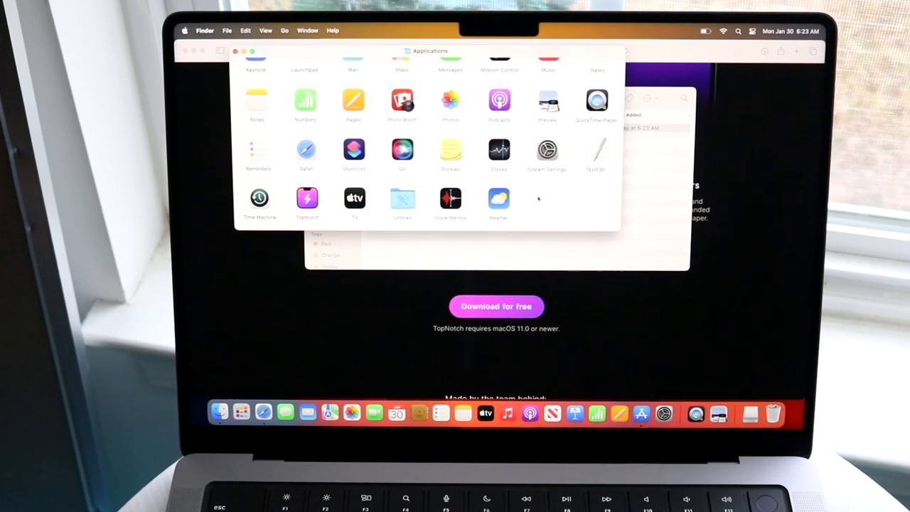
mouse_move(327, 197)
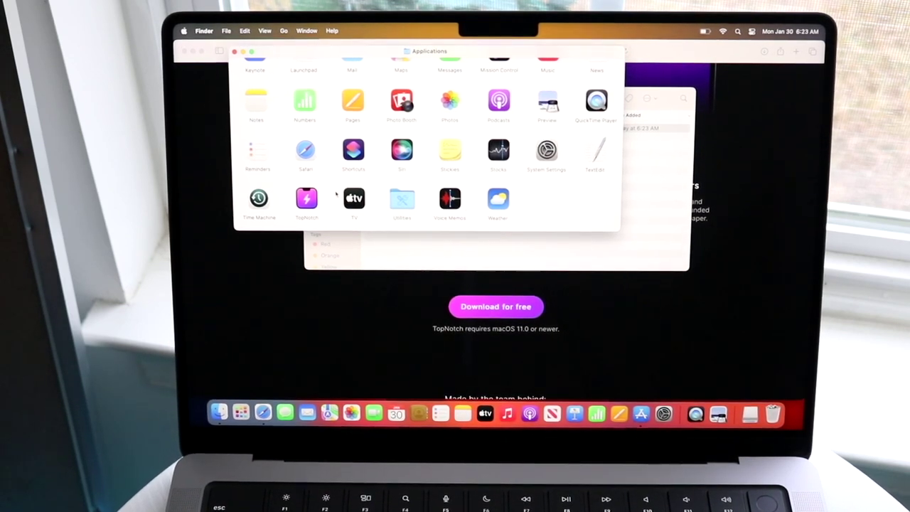
Step: Launch TopNotch from Applications, approving the downloaded-app warning and agreeing to the licence
double_click(307, 198)
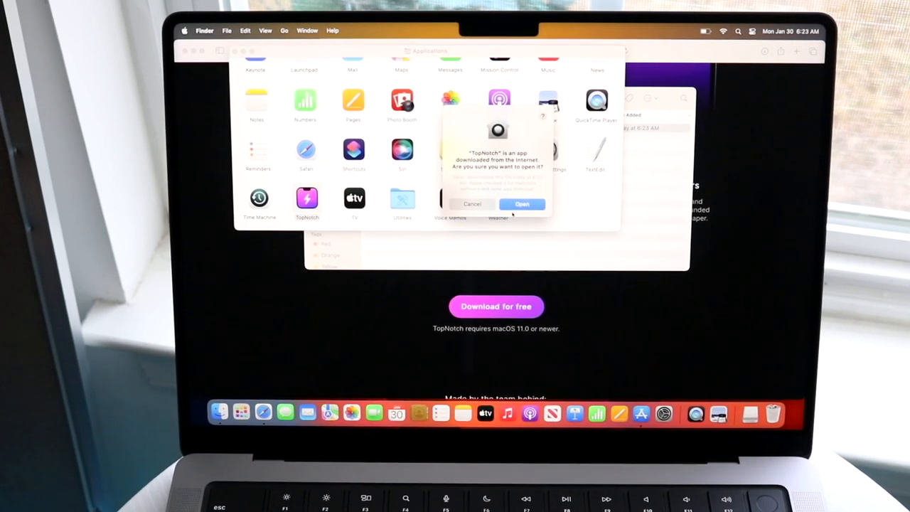
left_click(520, 204)
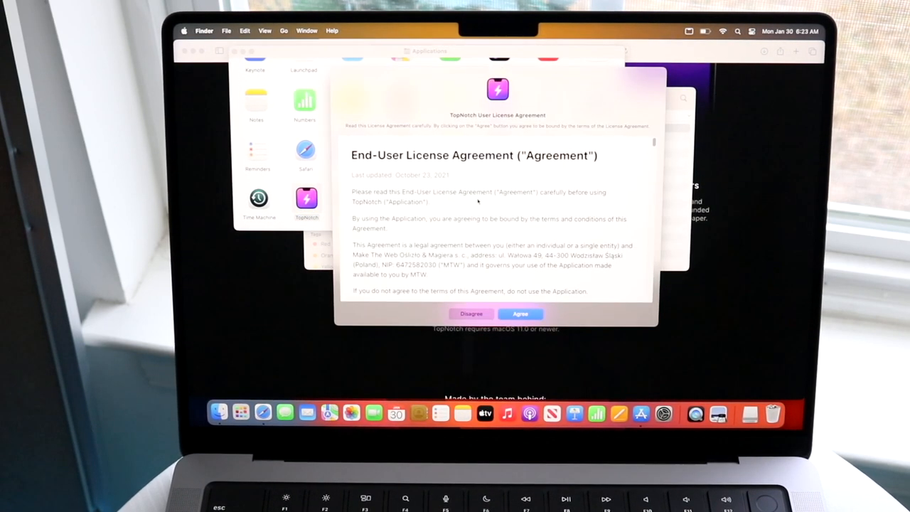
left_click(520, 314)
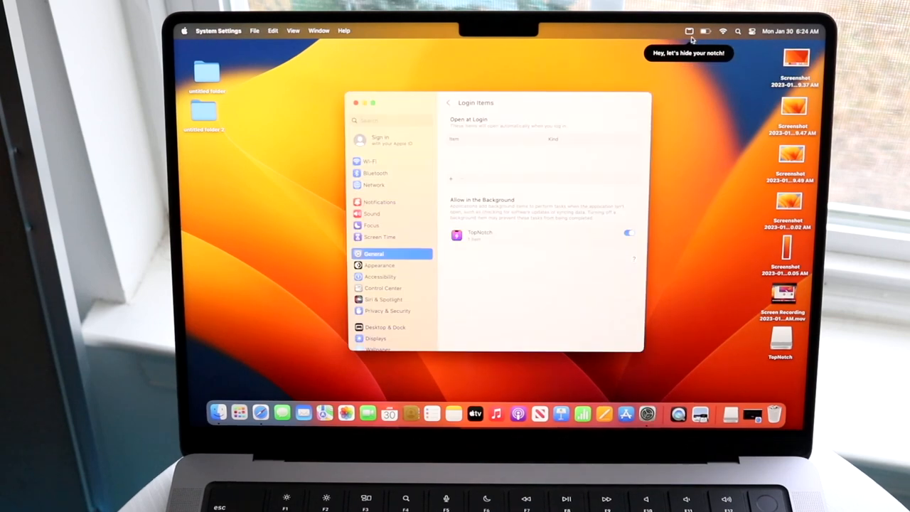
Step: Close Login Items settings, then enable notch hiding from TopNotch's menu-bar panel and dismiss it
left_click(361, 102)
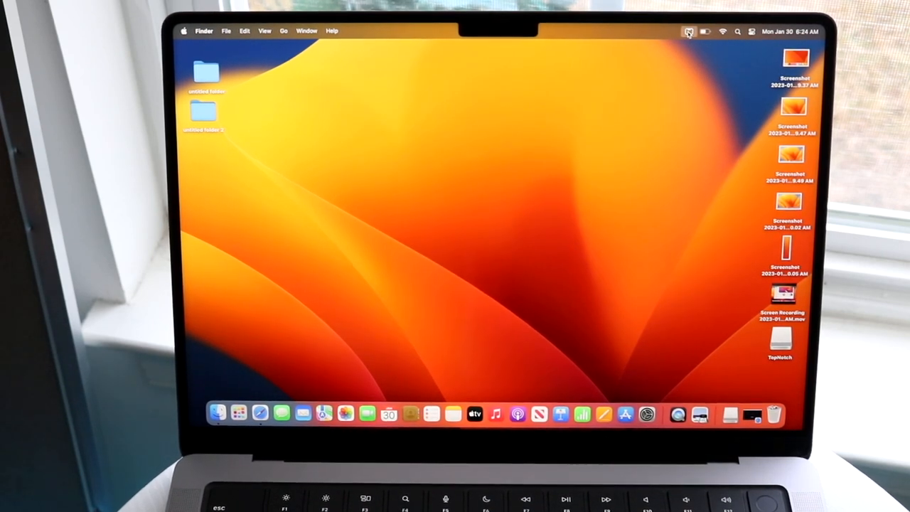
left_click(691, 32)
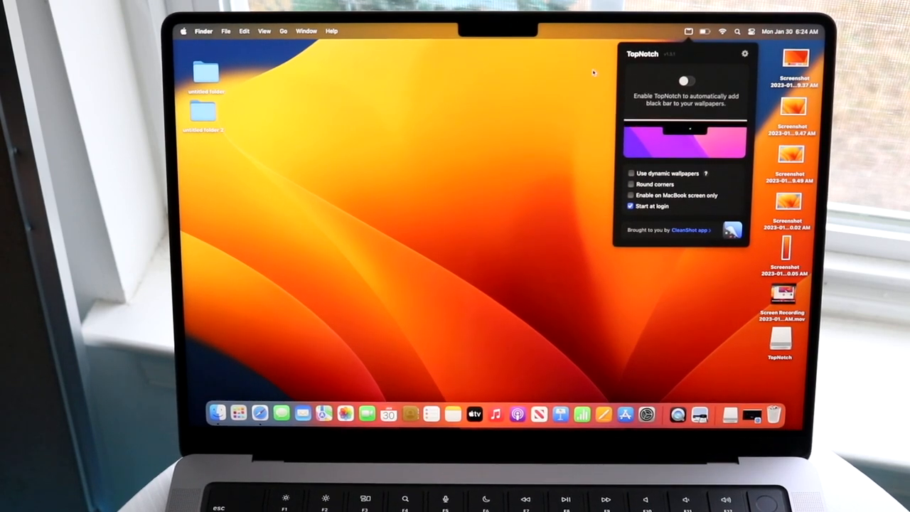
left_click(685, 80)
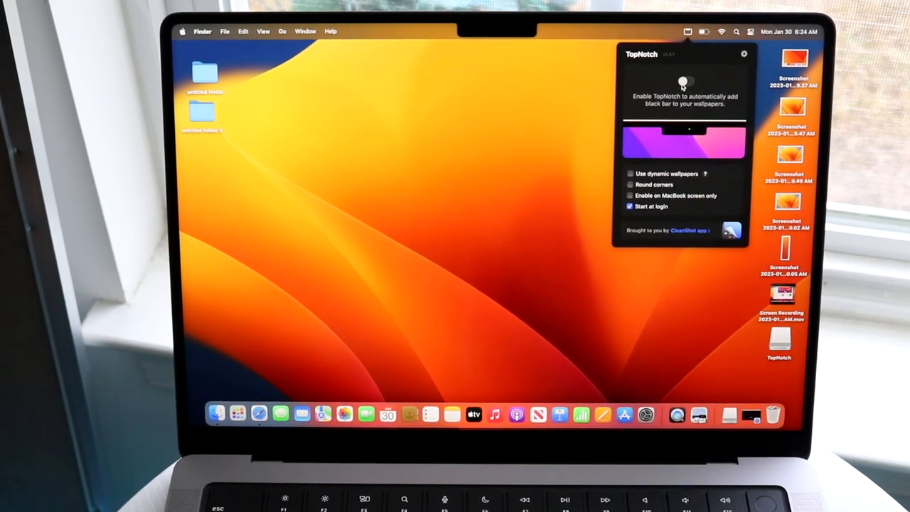
left_click(685, 79)
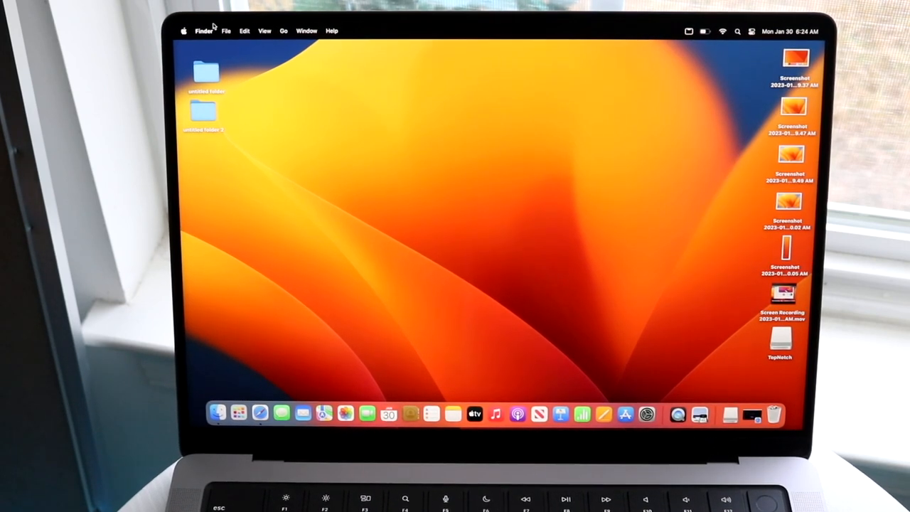
mouse_move(352, 71)
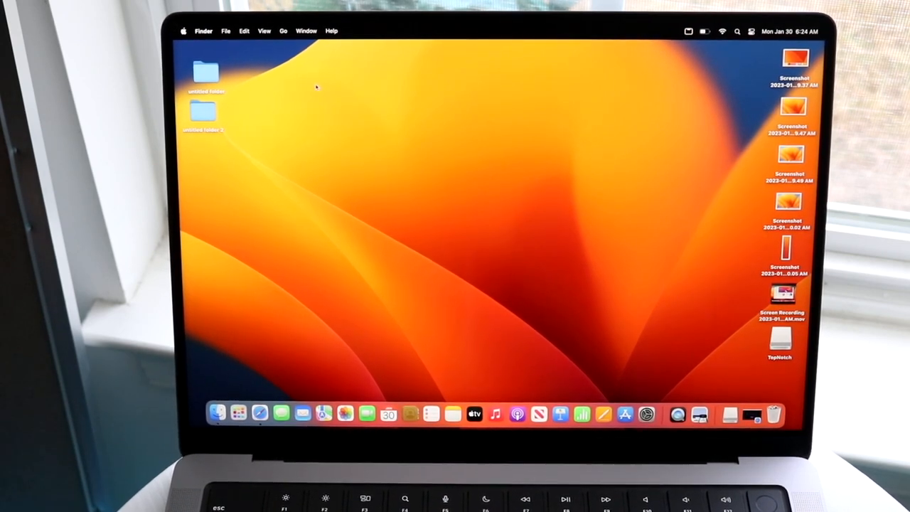
mouse_move(573, 107)
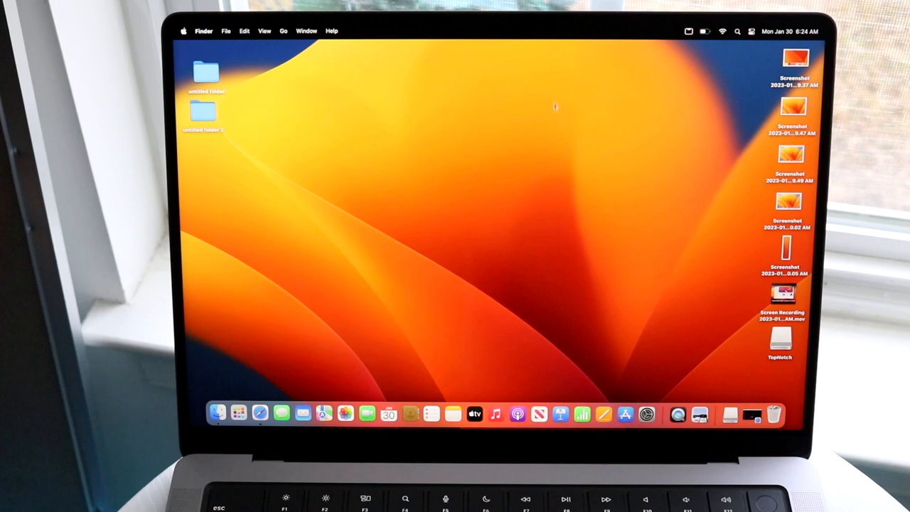
mouse_move(641, 54)
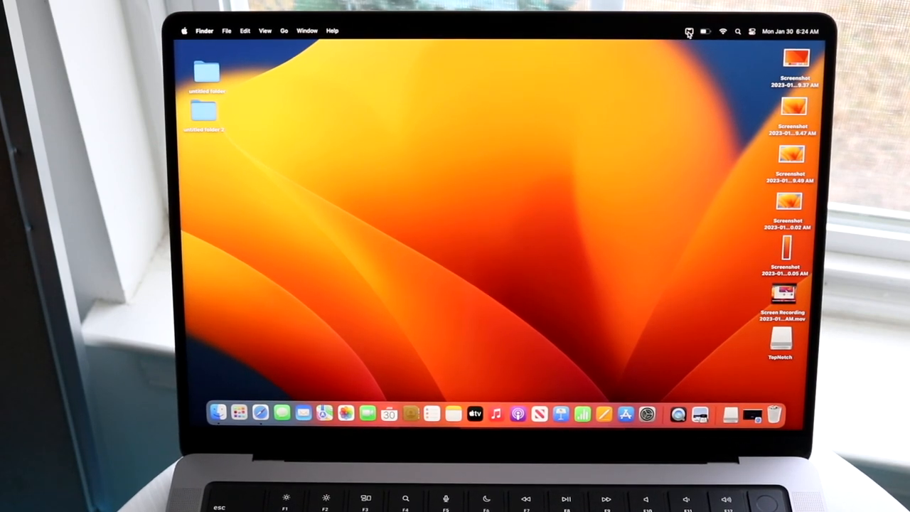
Step: Disable notch hiding from the menu bar so the notch reappears, acknowledging the wallpaper revert notice
left_click(688, 31)
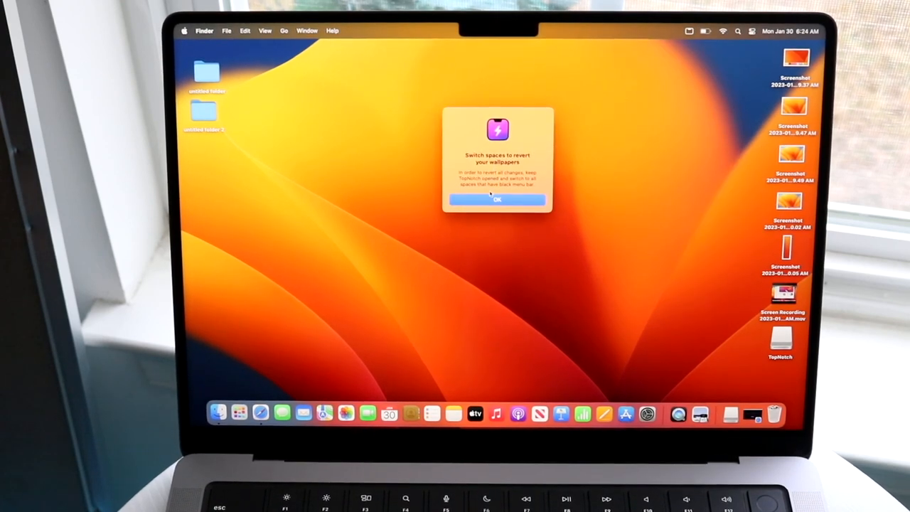
left_click(498, 199)
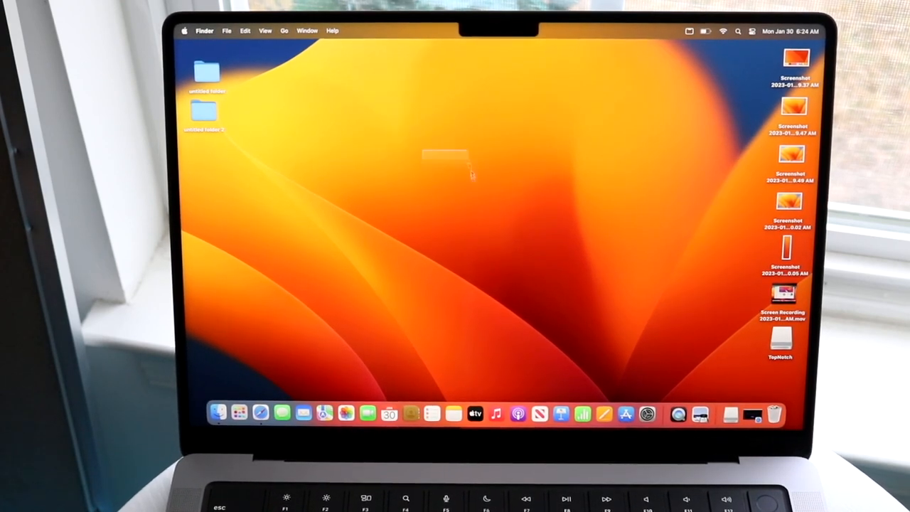